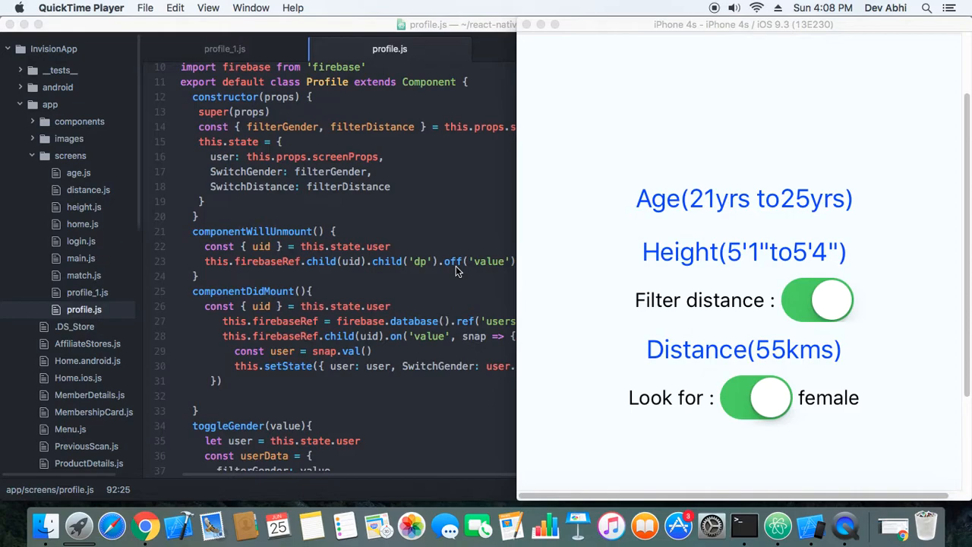
{"action": "mouse_move", "coordinate": [561, 370]}
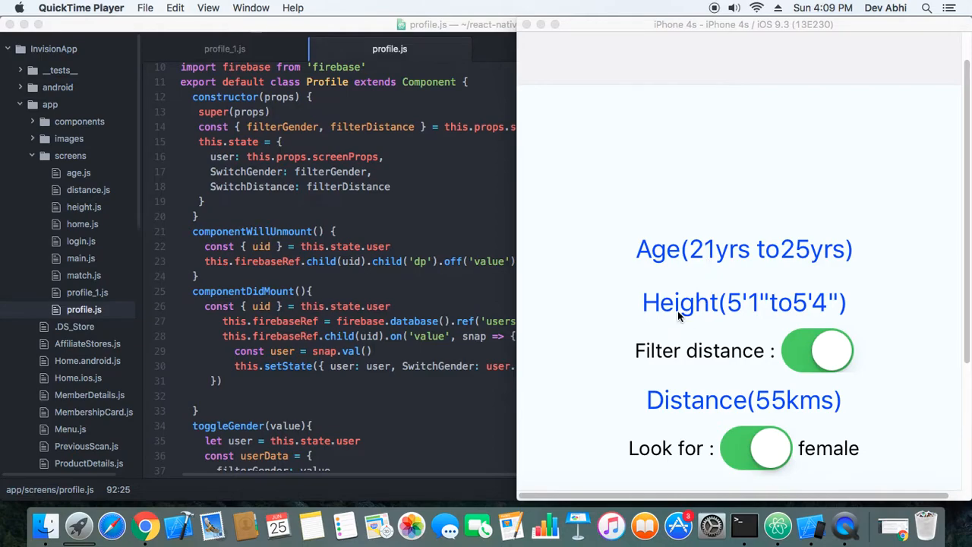
{"action": "mouse_move", "coordinate": [828, 353]}
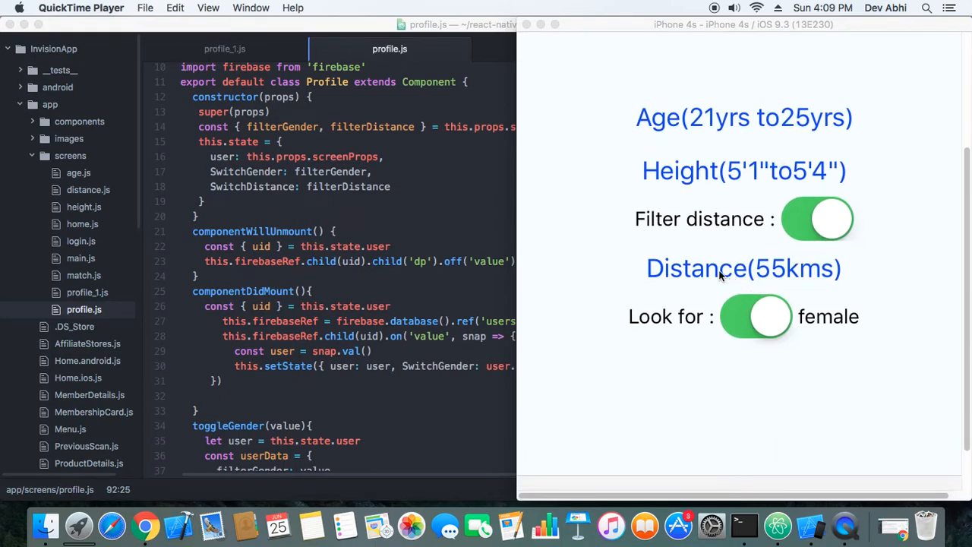
- Move from the Distance slider to the three-user Match list, then back to the Main profile tab
{"action": "scroll", "scroll_direction": "down", "scroll_amount": 3}
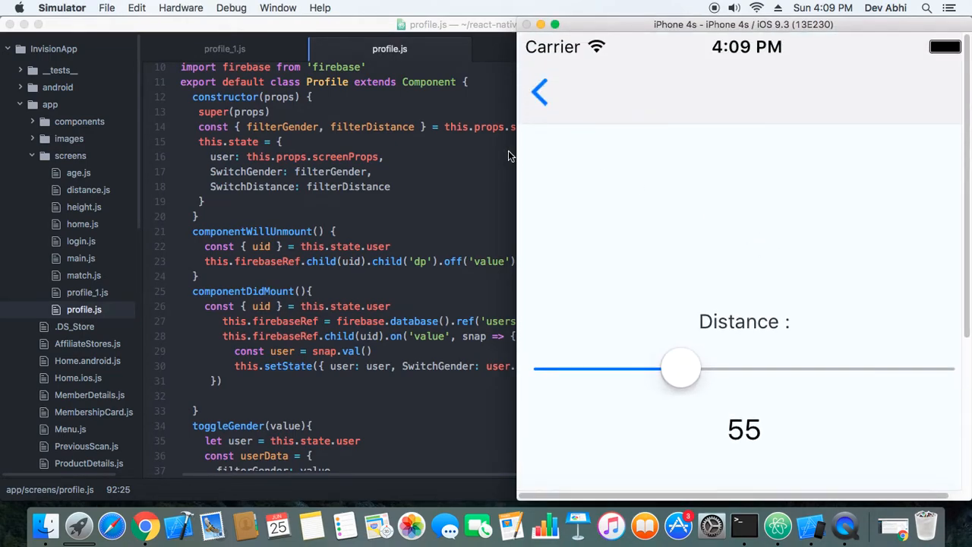
{"action": "scroll", "scroll_direction": "down", "scroll_amount": 3}
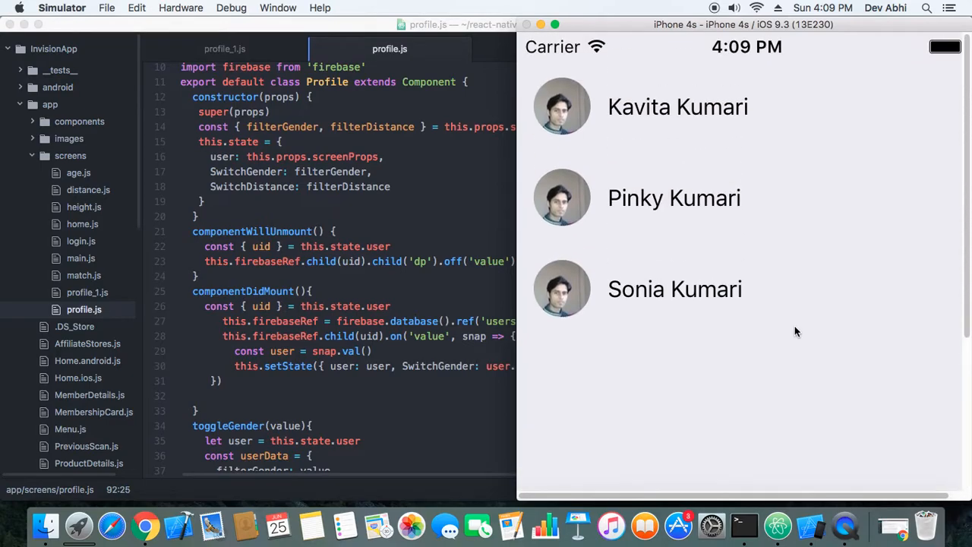
{"action": "mouse_move", "coordinate": [681, 267]}
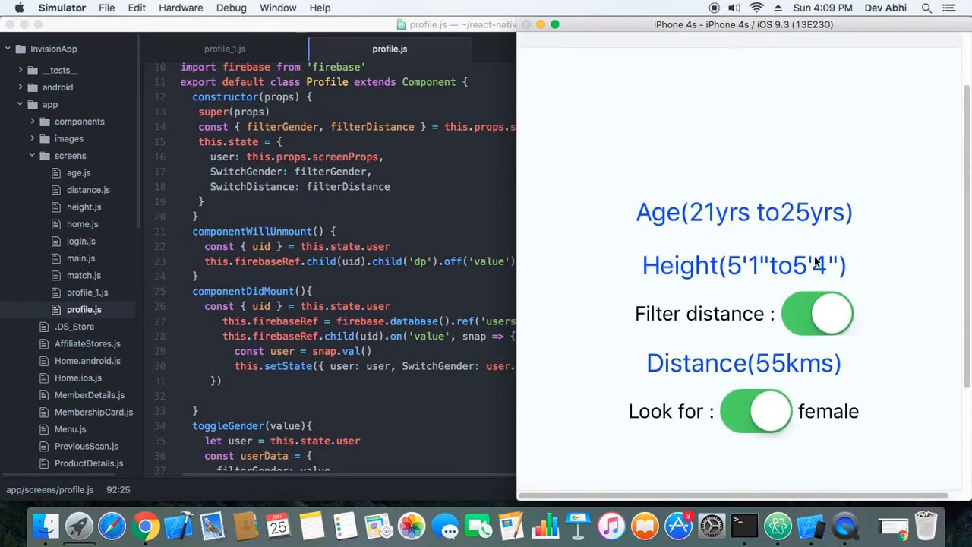
{"action": "scroll", "scroll_direction": "down", "scroll_amount": 3}
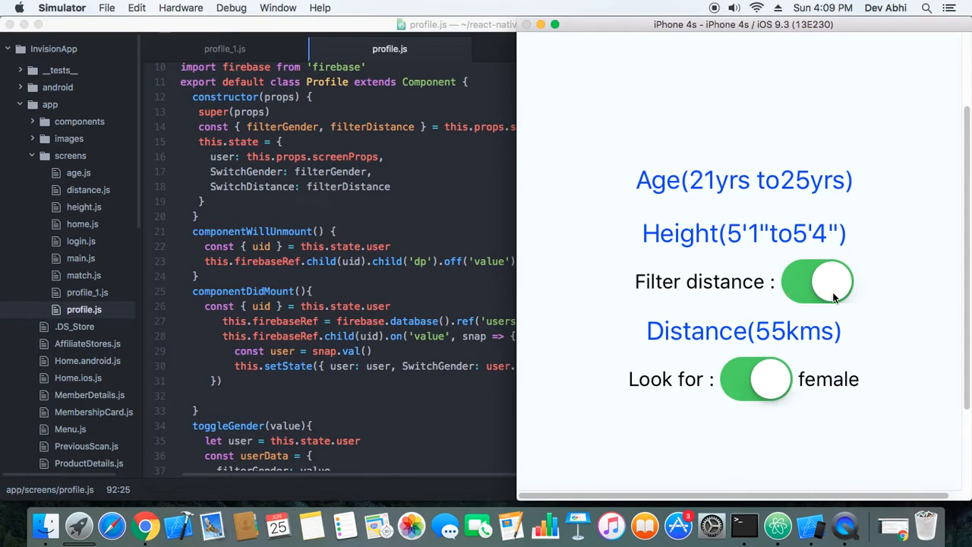
{"action": "left_click", "coordinate": [818, 281]}
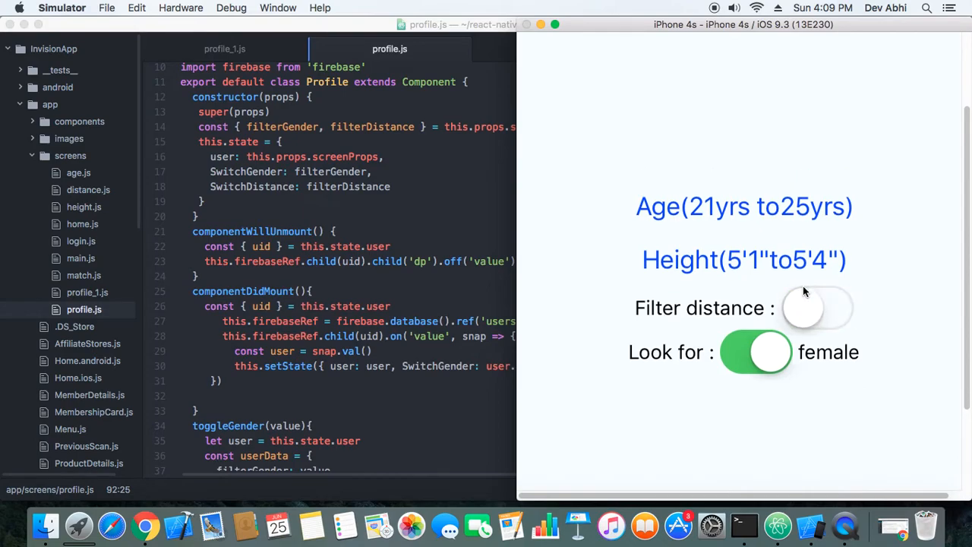
{"action": "mouse_move", "coordinate": [799, 319]}
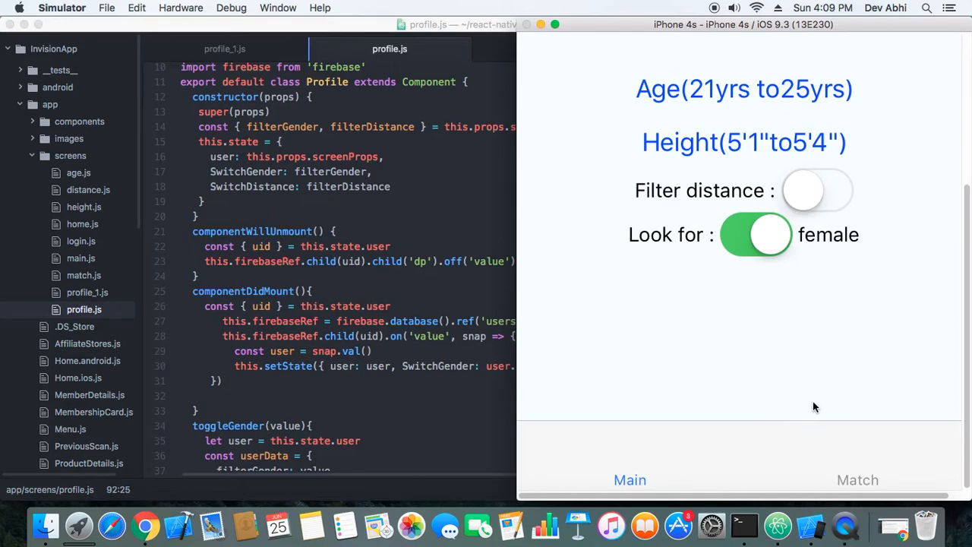
{"action": "left_click", "coordinate": [858, 479]}
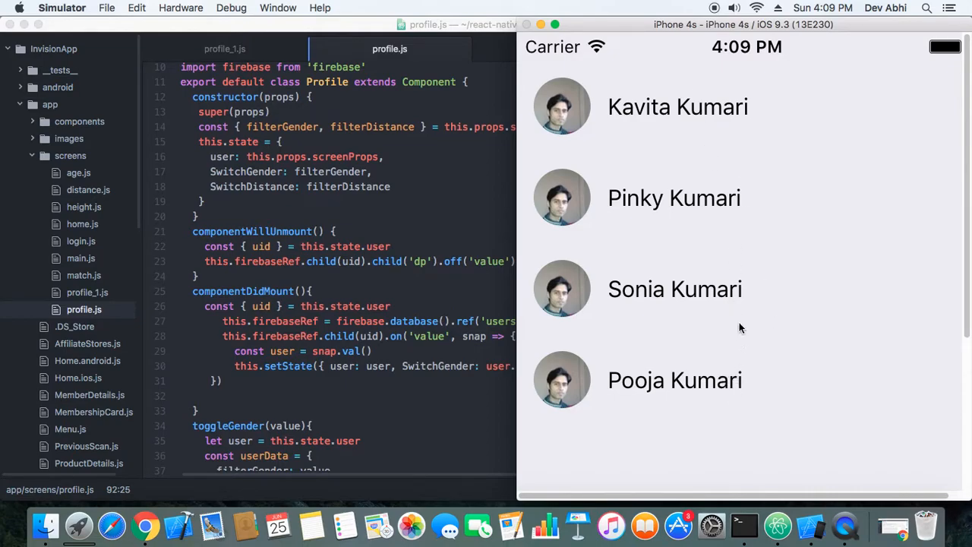
{"action": "mouse_move", "coordinate": [701, 190]}
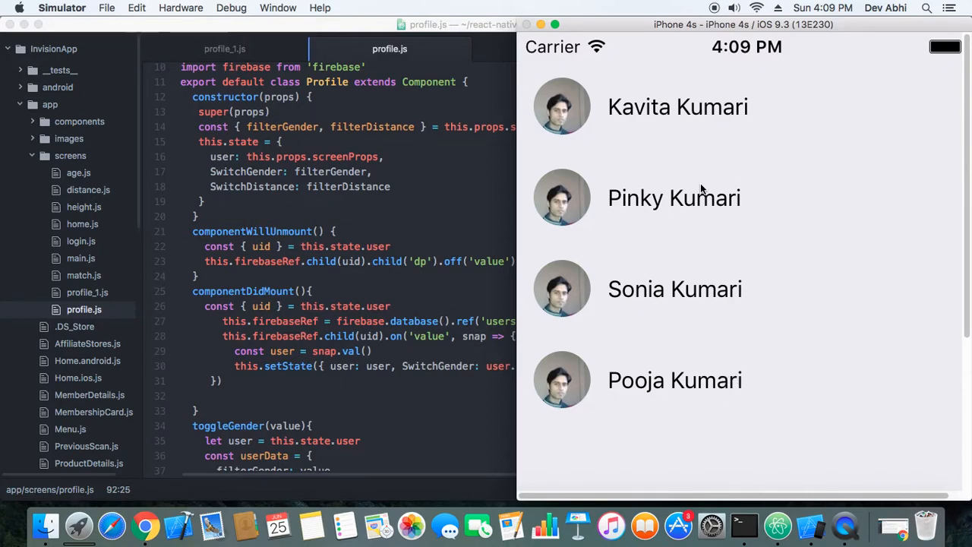
{"action": "mouse_move", "coordinate": [691, 313]}
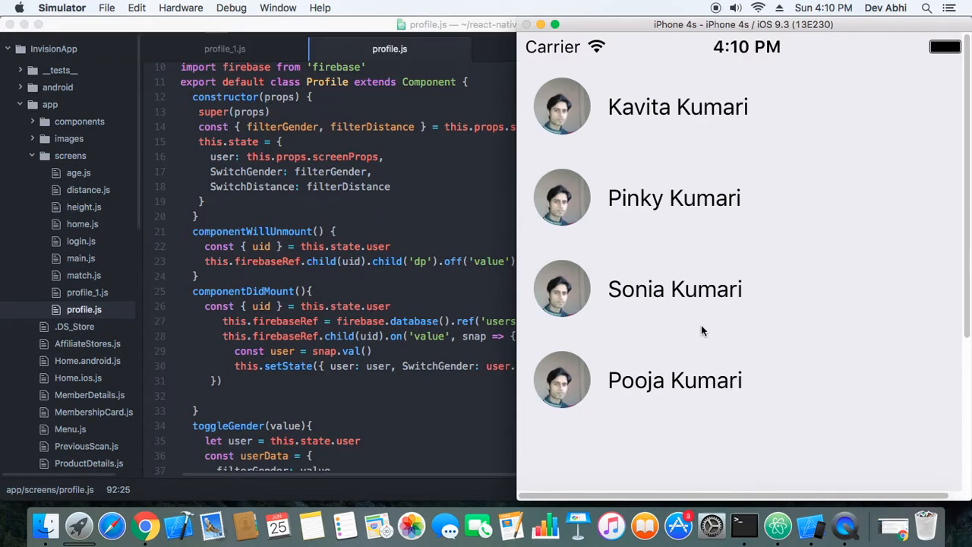
{"action": "mouse_move", "coordinate": [791, 318]}
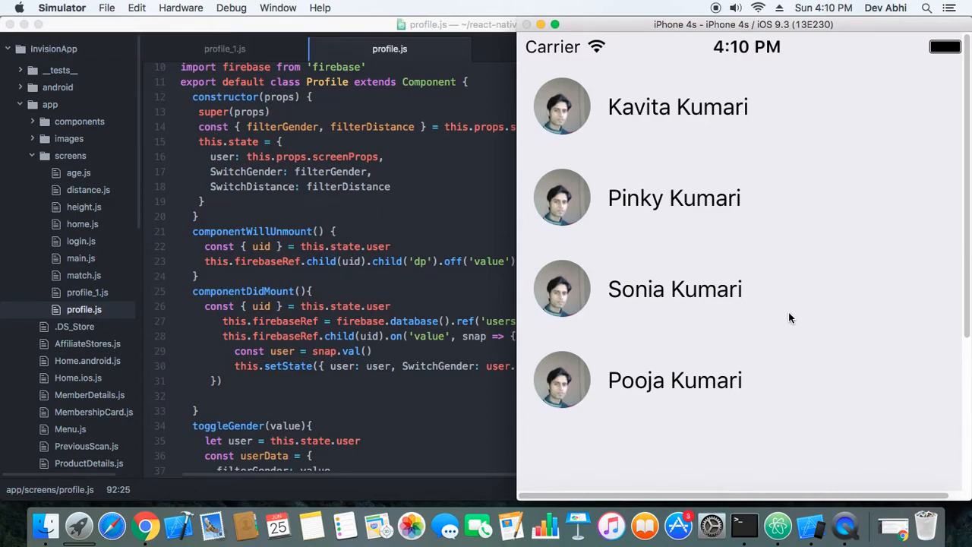
{"action": "mouse_move", "coordinate": [706, 122]}
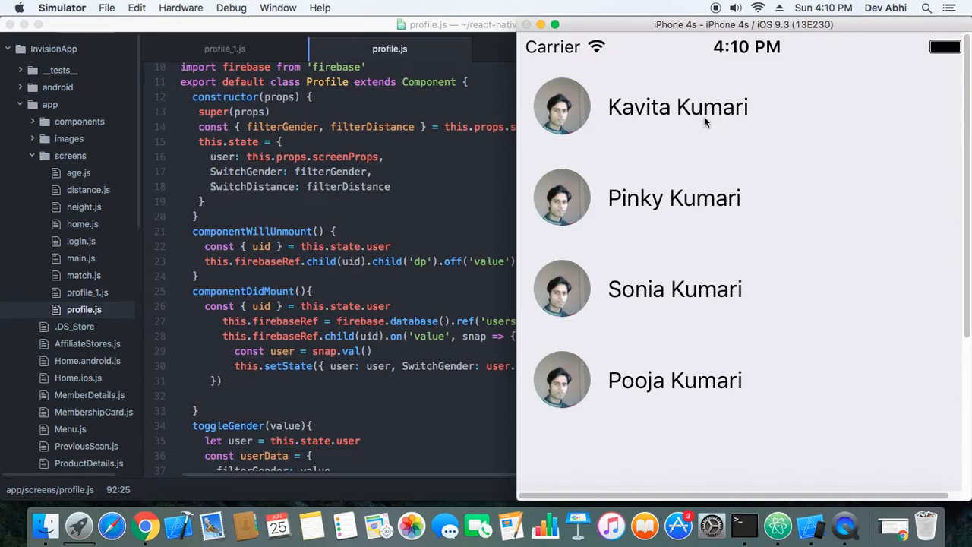
{"action": "mouse_move", "coordinate": [769, 169]}
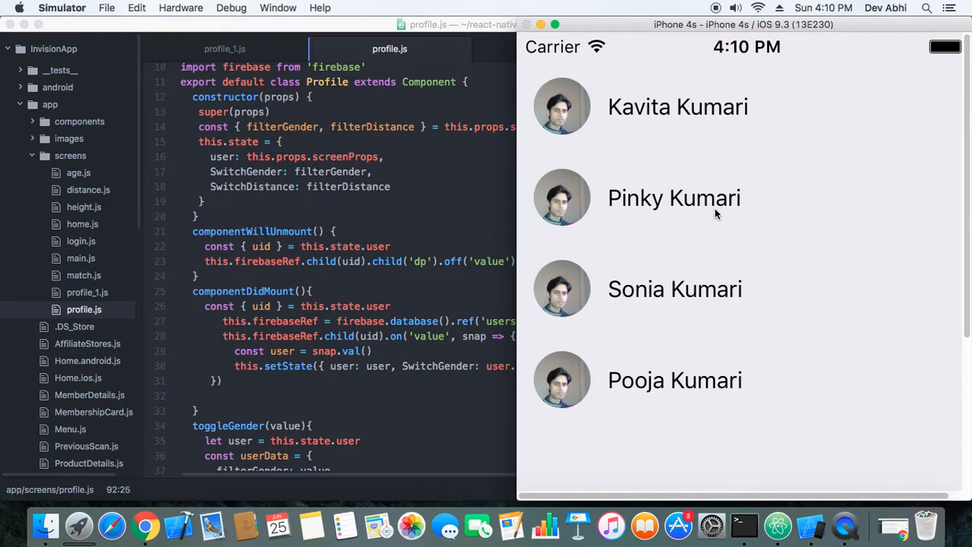
{"action": "mouse_move", "coordinate": [746, 232]}
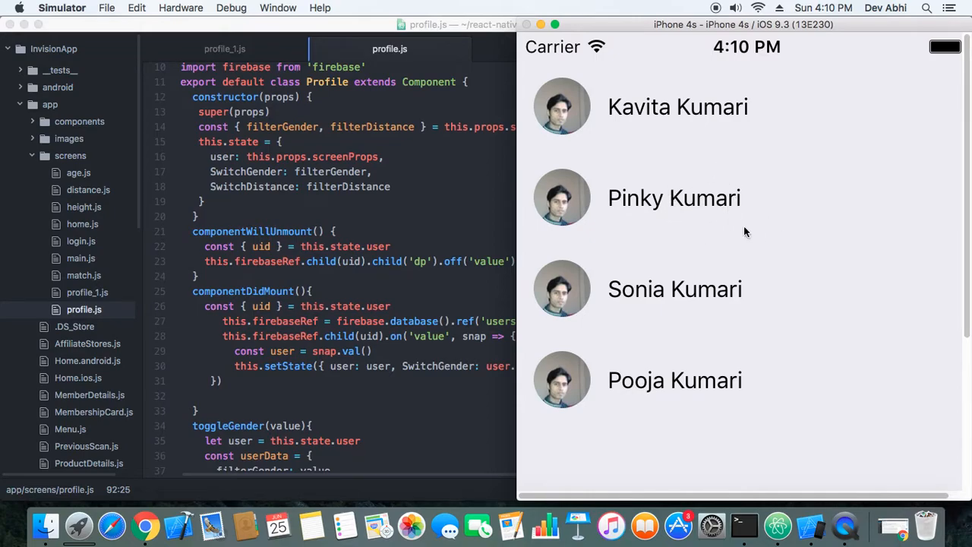
{"action": "mouse_move", "coordinate": [707, 140]}
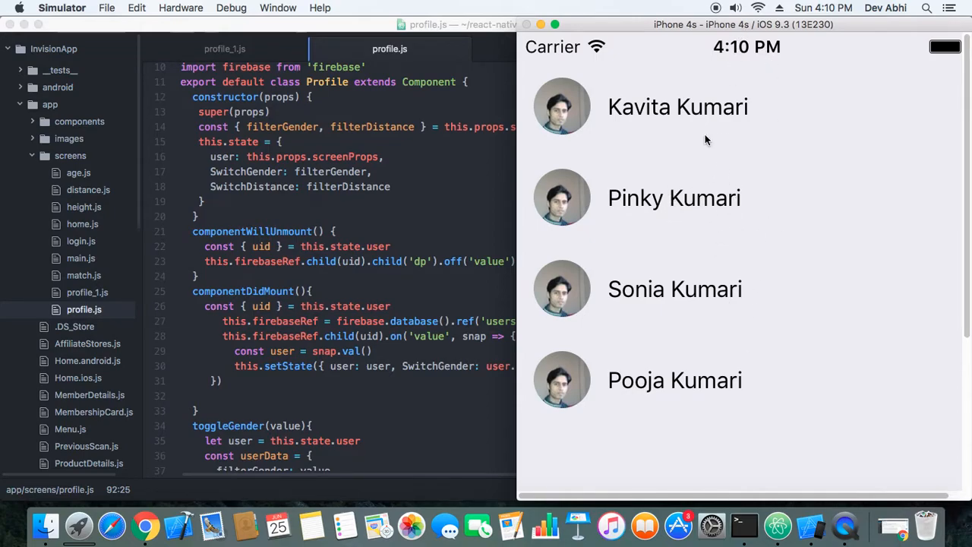
{"action": "mouse_move", "coordinate": [674, 339]}
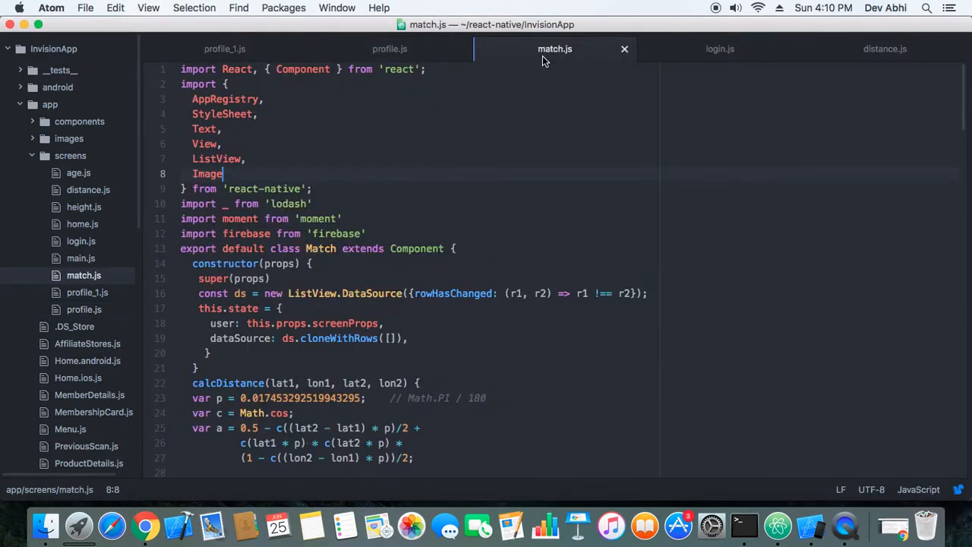
- Review the sortBy calcDistance code in match.js, then return to profile.js and the Simulator
{"action": "scroll", "scroll_direction": "down", "scroll_amount": 3}
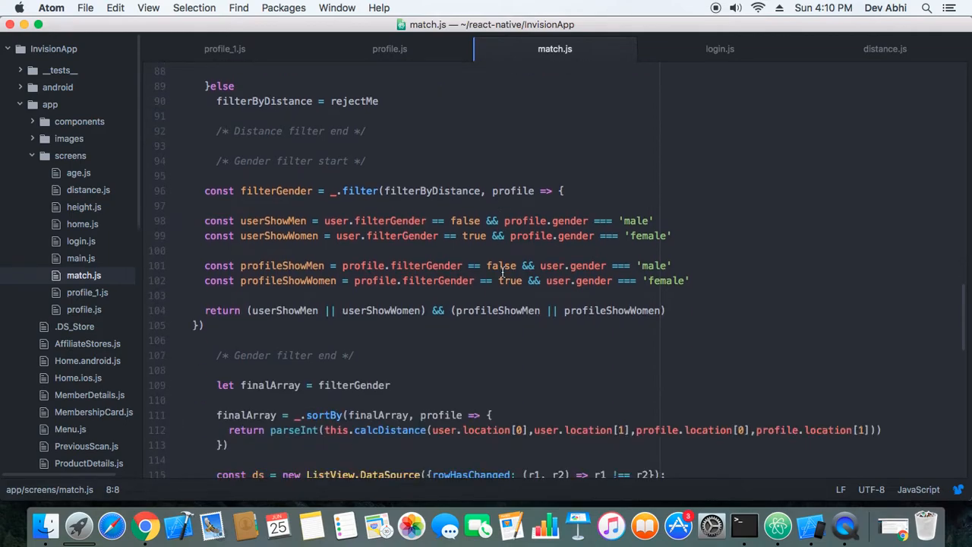
{"action": "scroll", "scroll_direction": "down", "scroll_amount": 3}
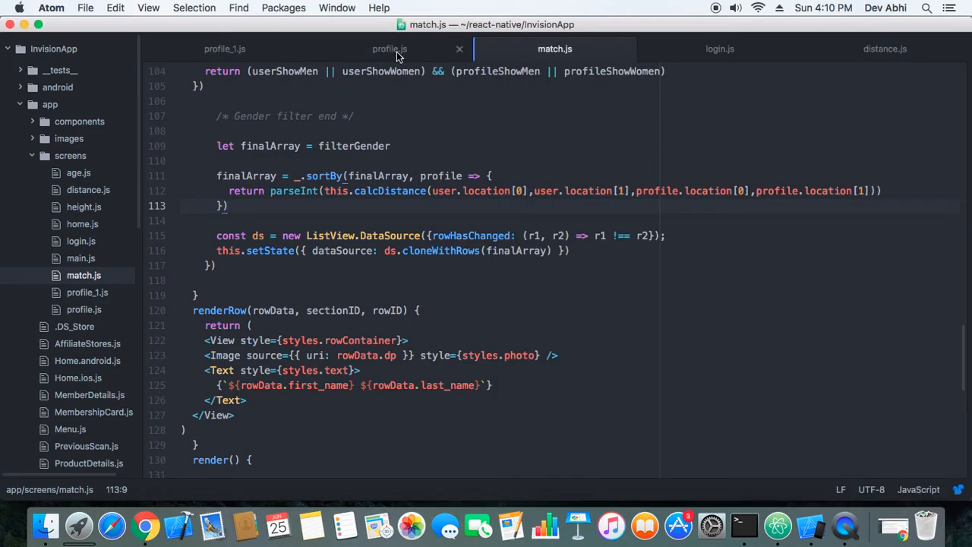
{"action": "left_click", "coordinate": [390, 49]}
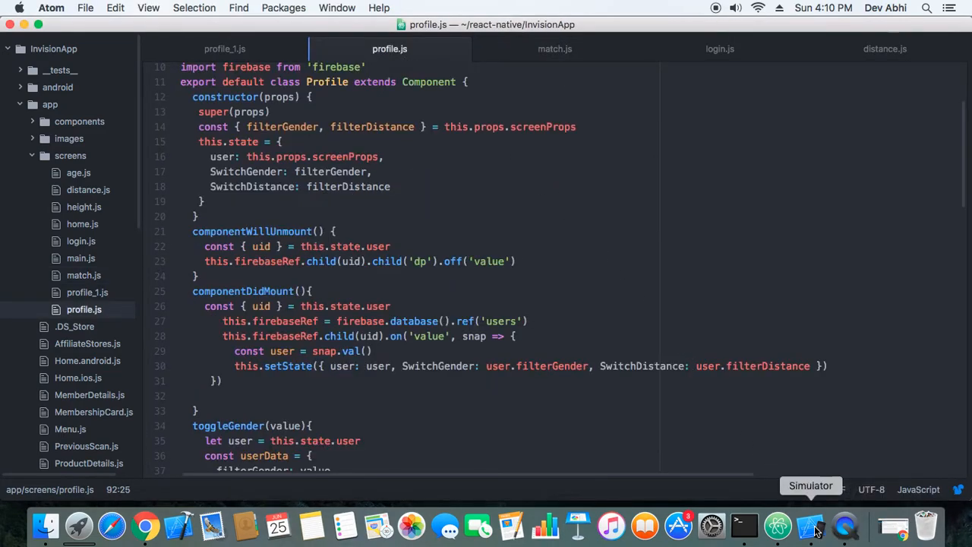
{"action": "left_click", "coordinate": [810, 524]}
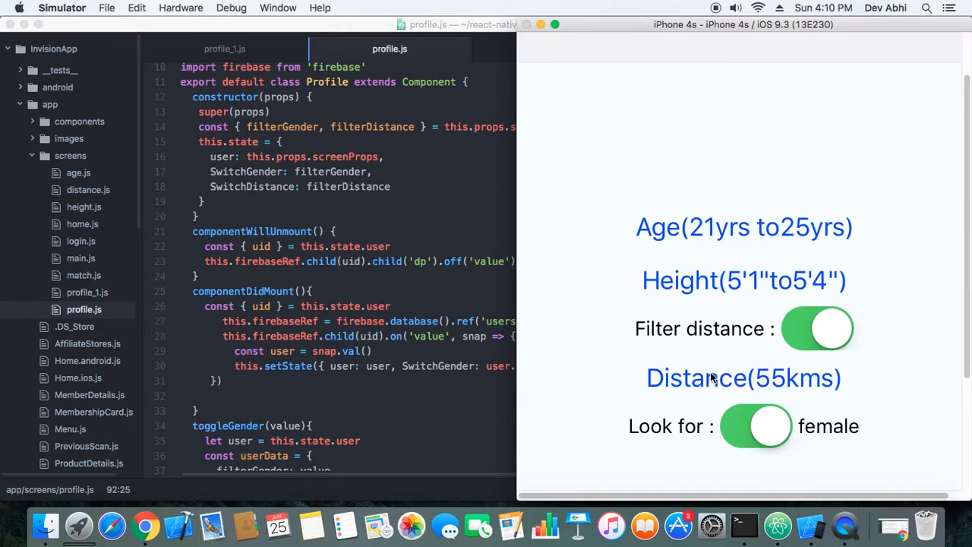
{"action": "mouse_move", "coordinate": [711, 379]}
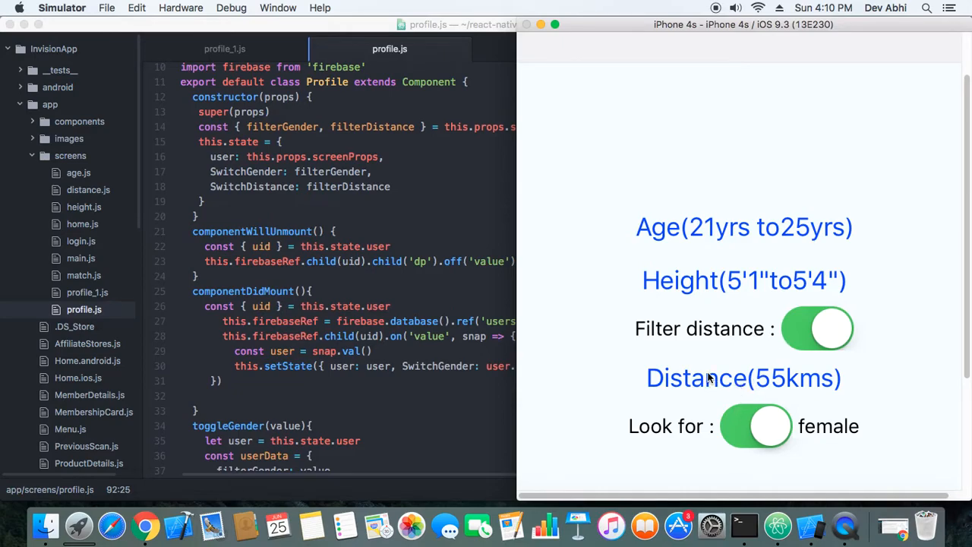
{"action": "mouse_move", "coordinate": [682, 352]}
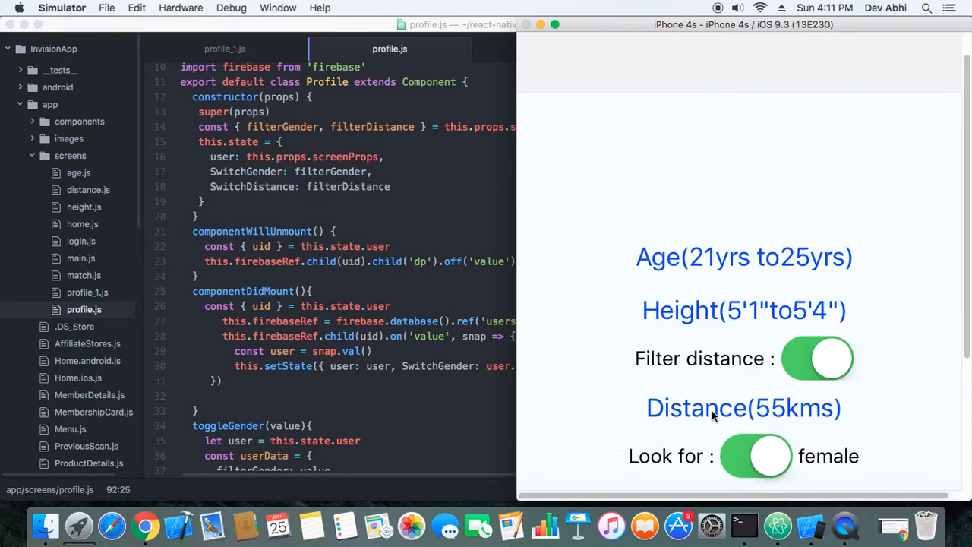
{"action": "mouse_move", "coordinate": [624, 398]}
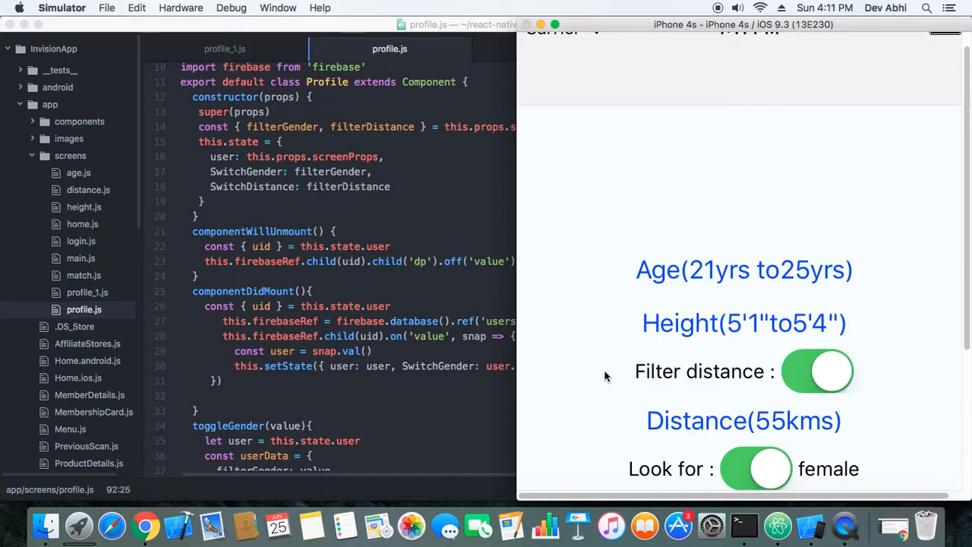
{"action": "mouse_move", "coordinate": [676, 229]}
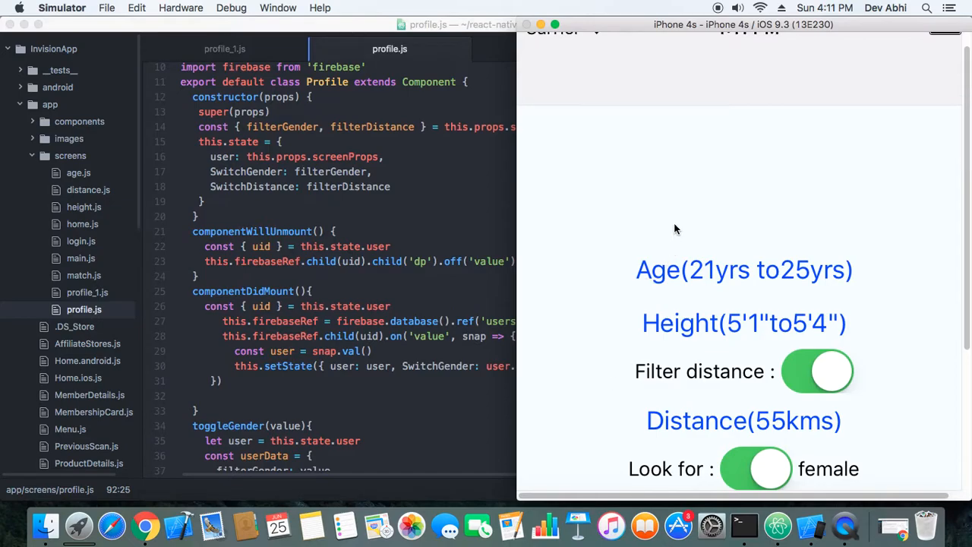